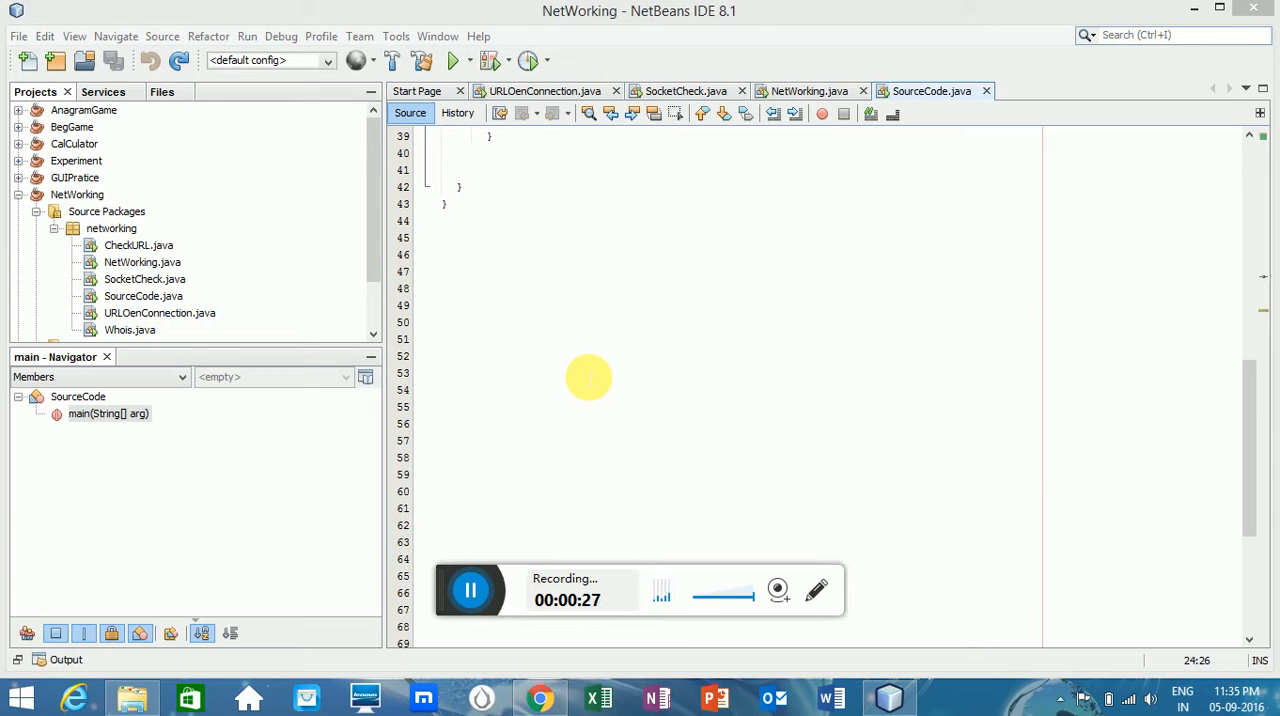
mouse_move(584, 420)
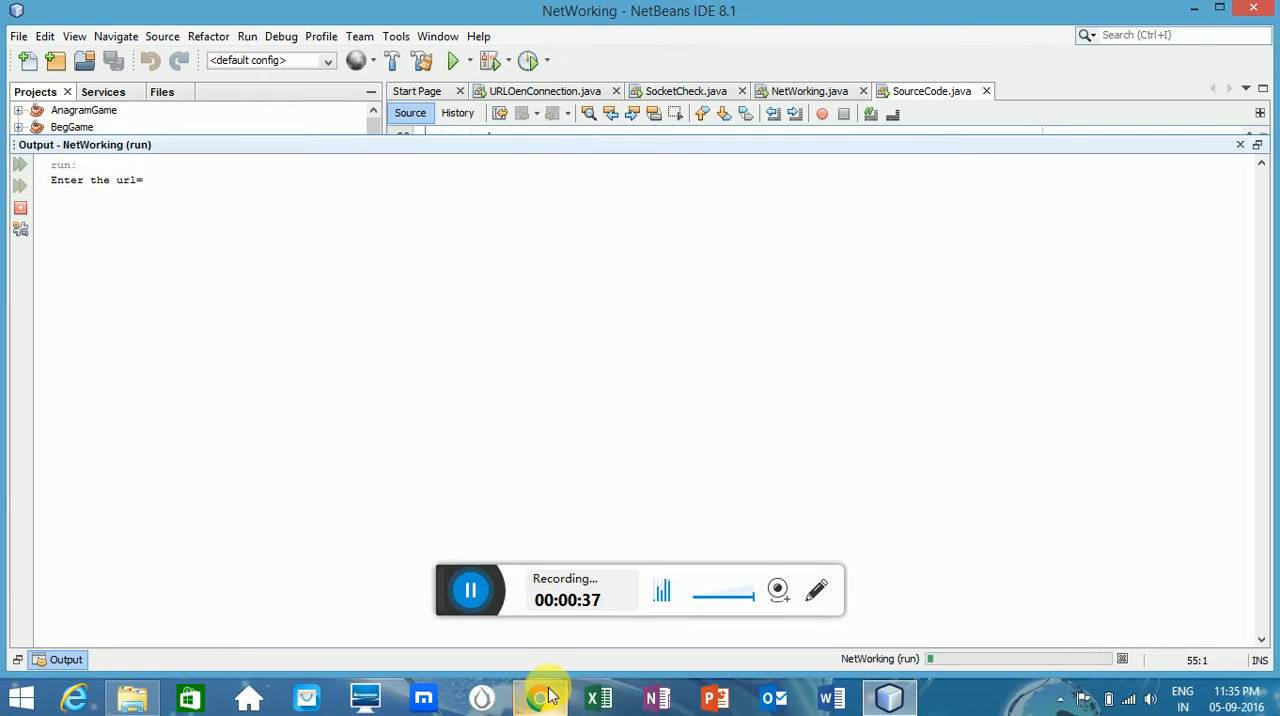
Search Google for 'tutorialspoint' in Chrome, reach the Tutorialspoint home page, and return to NetBeans
left_click(540, 696)
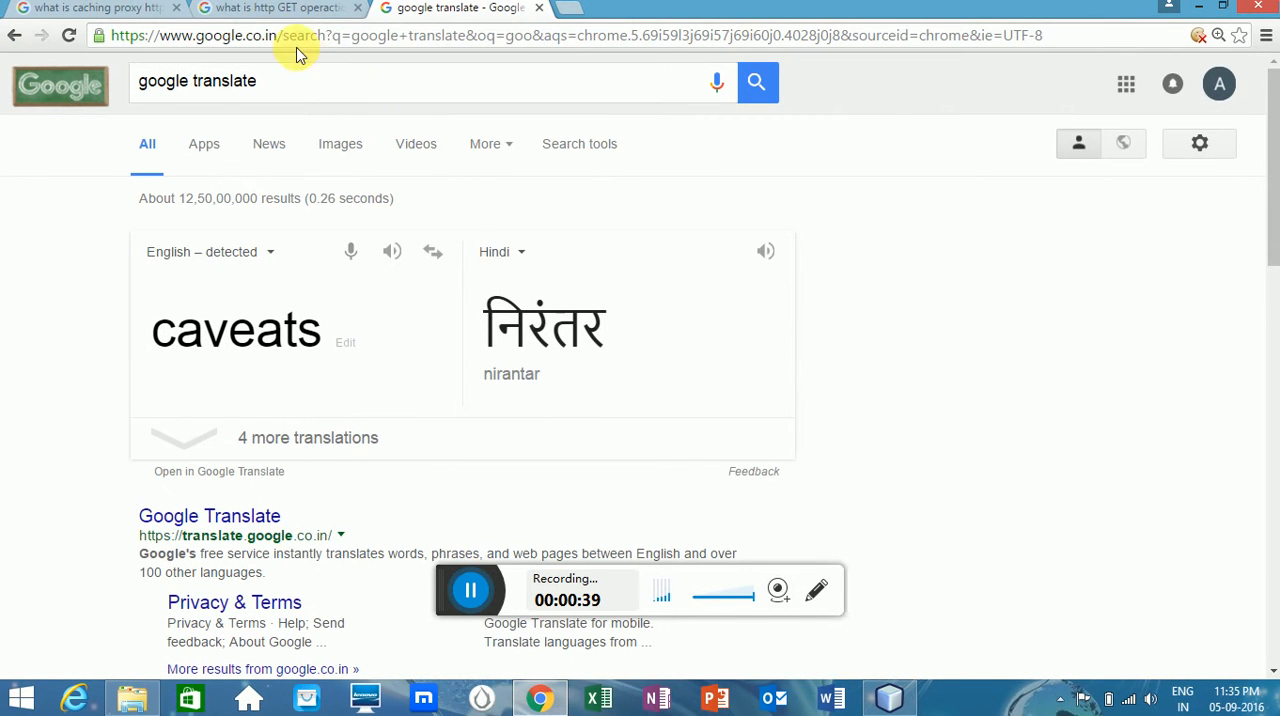
left_click(90, 8)
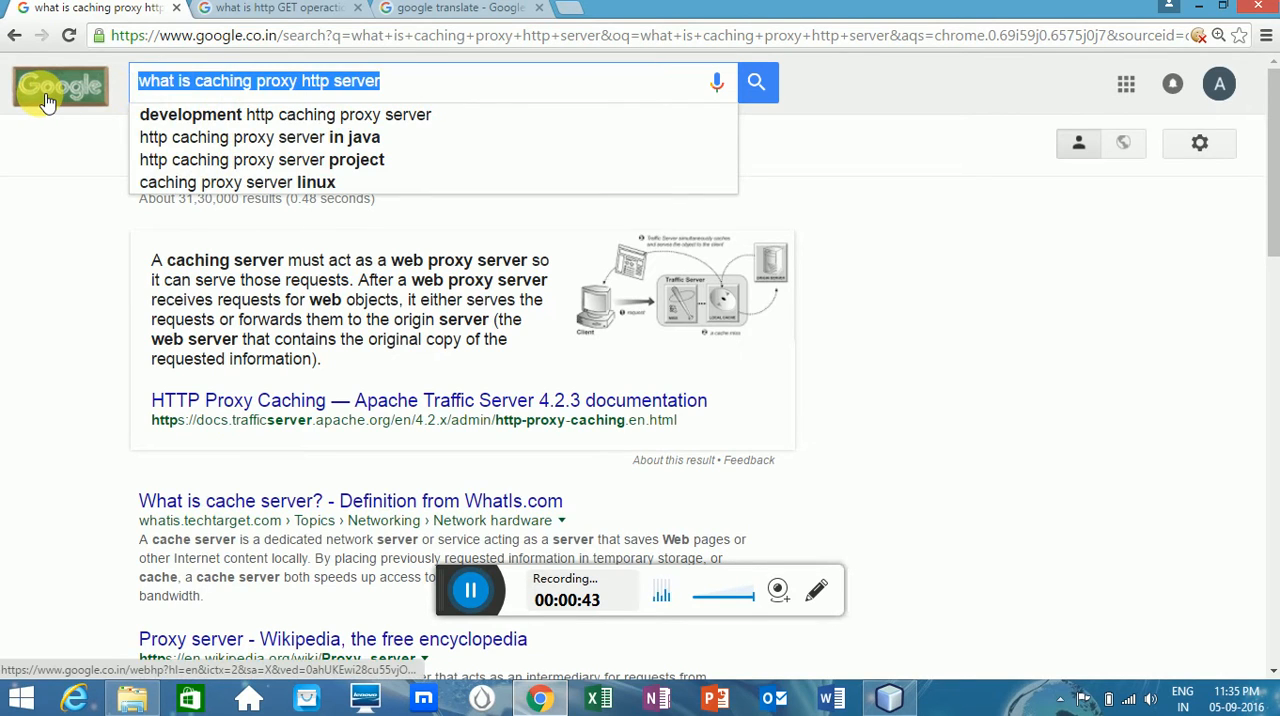
type("turo")
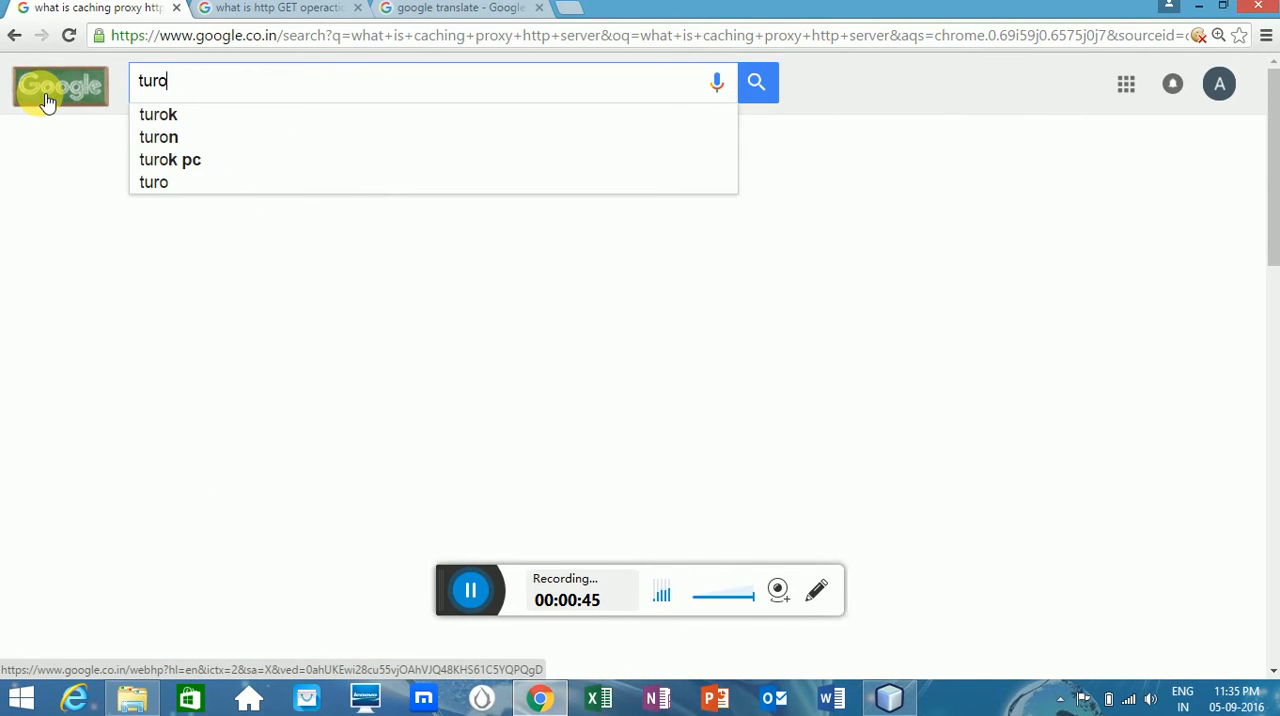
type("tutorialspoint")
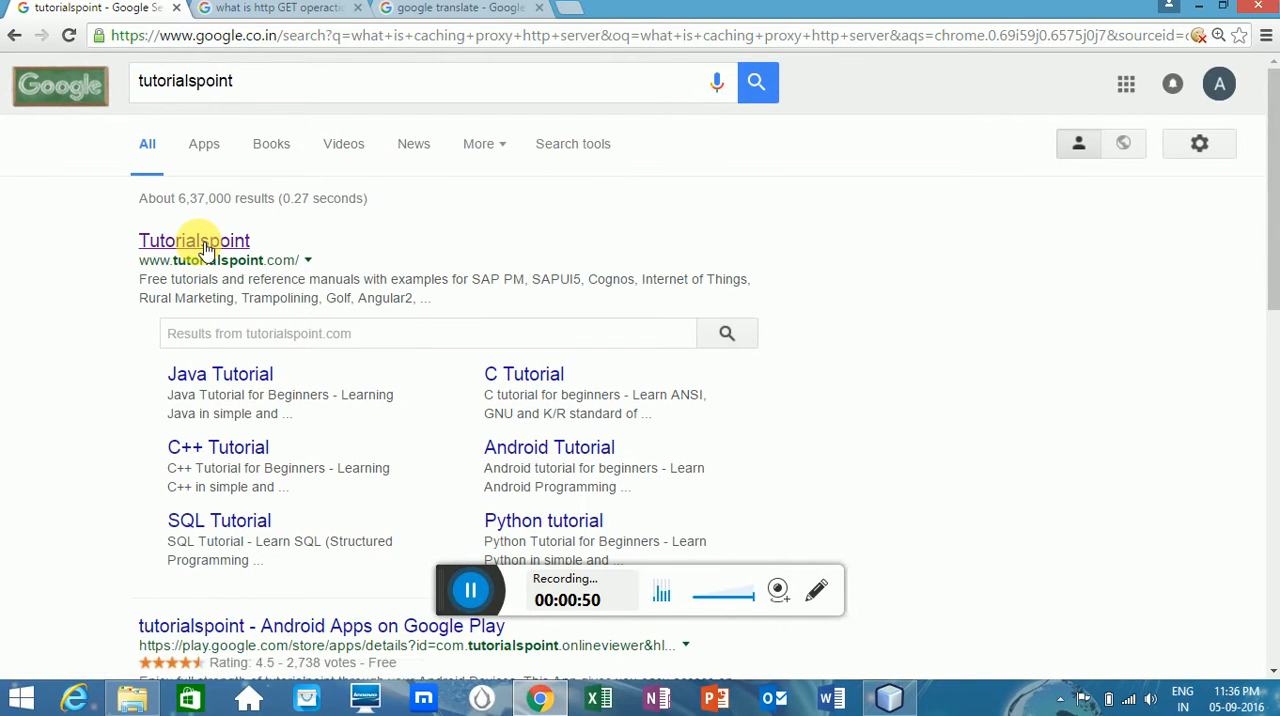
left_click(192, 240)
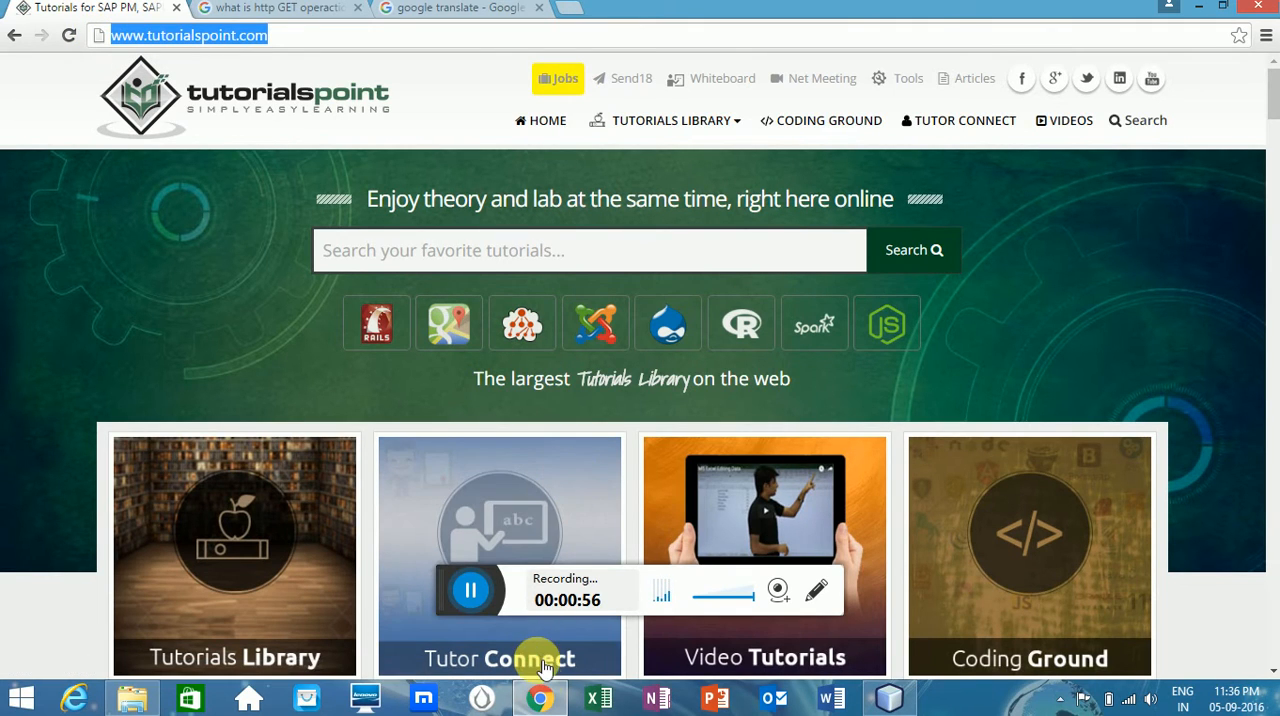
left_click(888, 696)
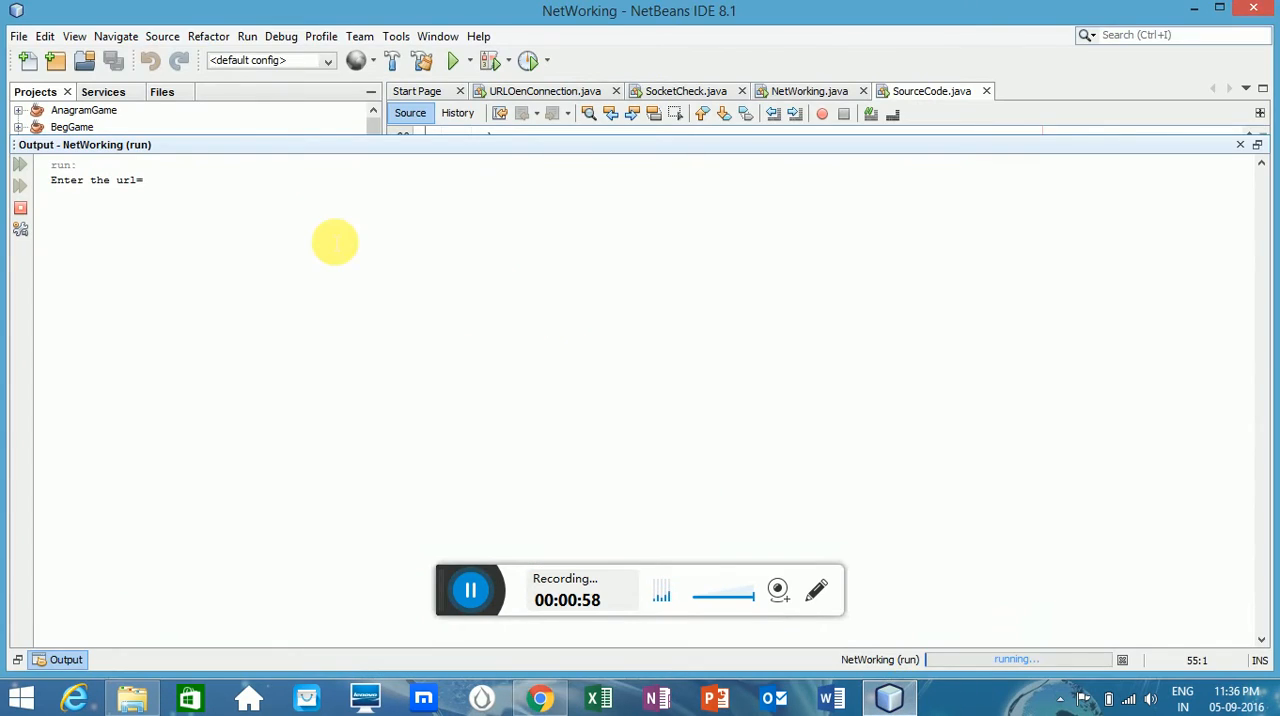
type("http://www.tutorialspoint.com/")
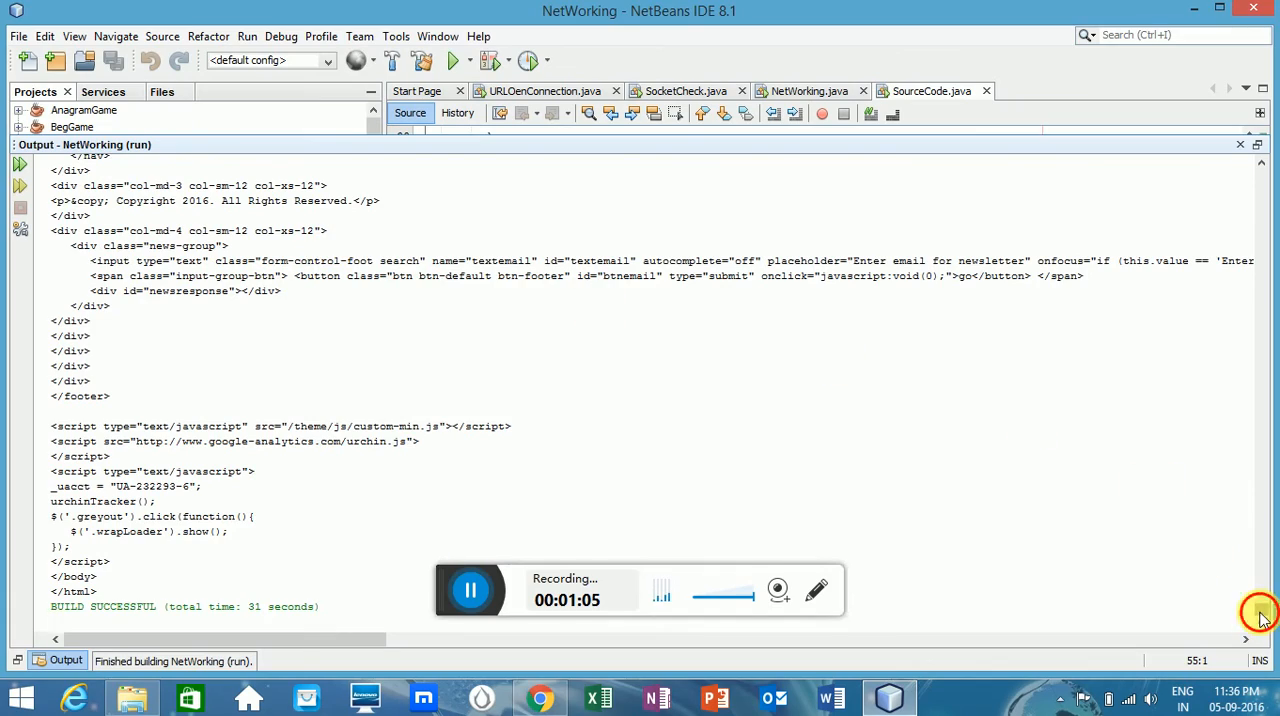
scroll("up", 3)
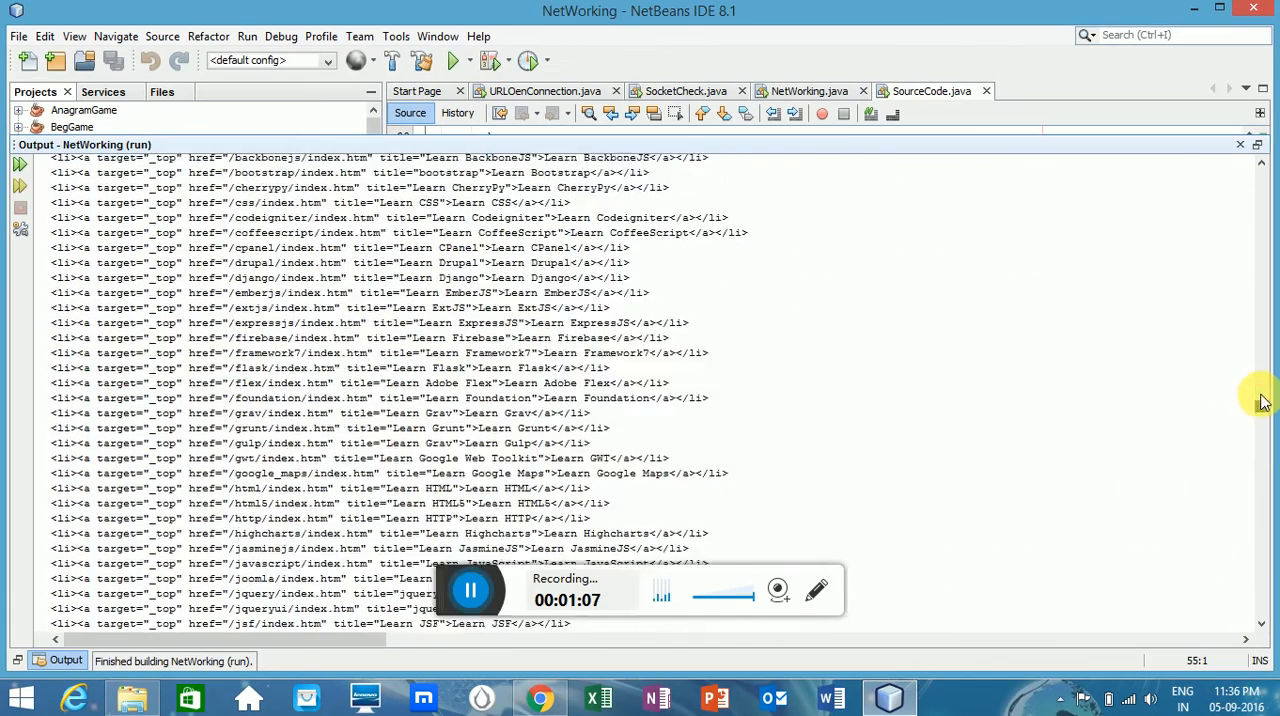
scroll("down", 3)
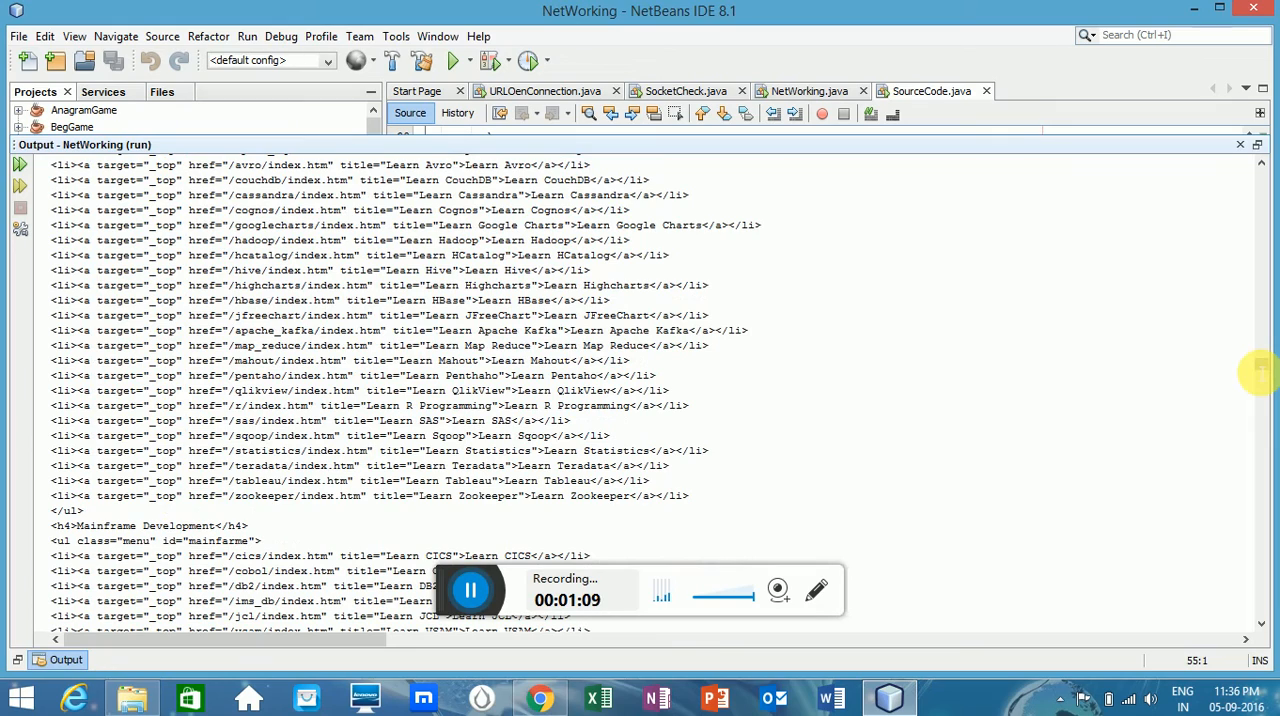
scroll("down", 3)
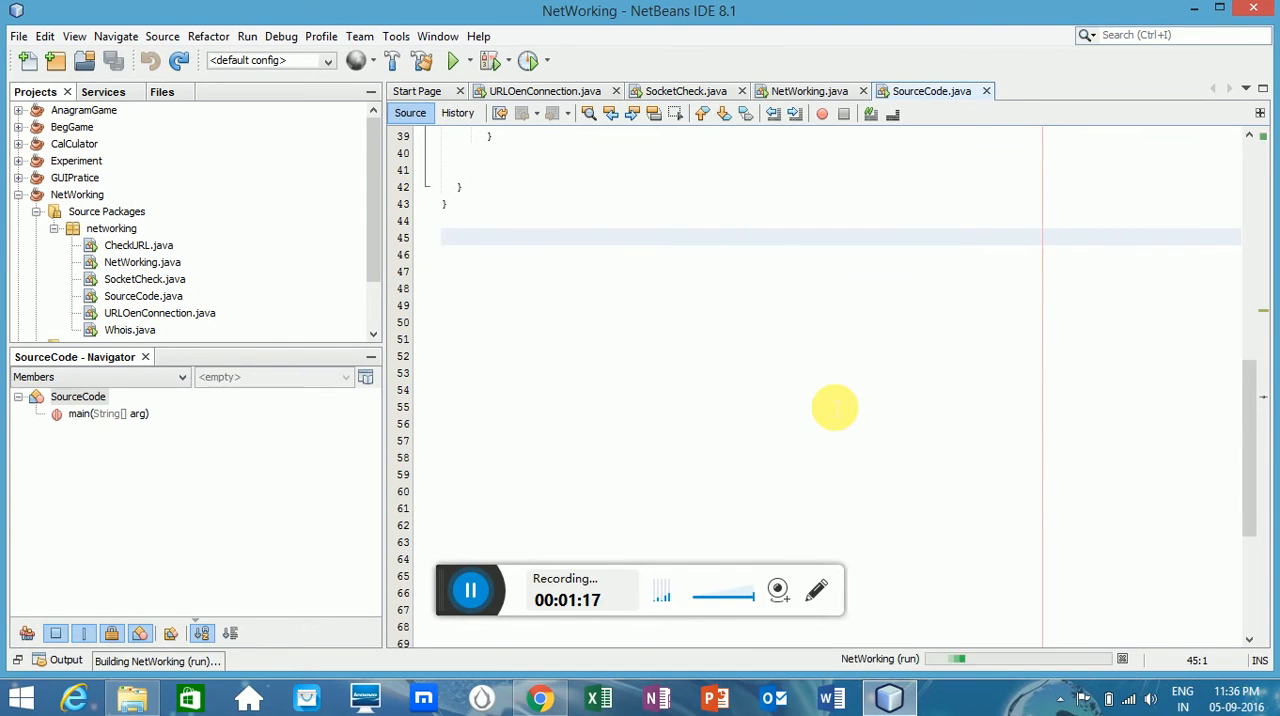
Run SourceCode again so it prompts 'Enter the url=', then switch to Chrome
left_click(454, 60)
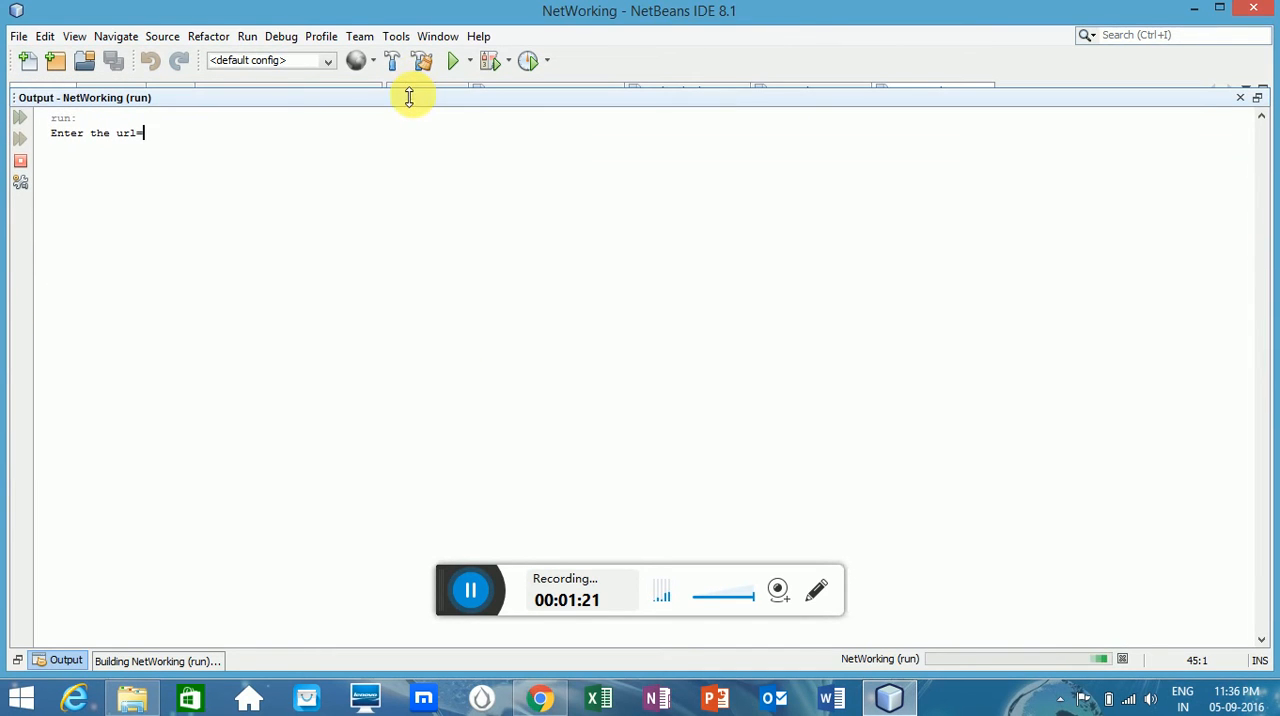
left_click(538, 696)
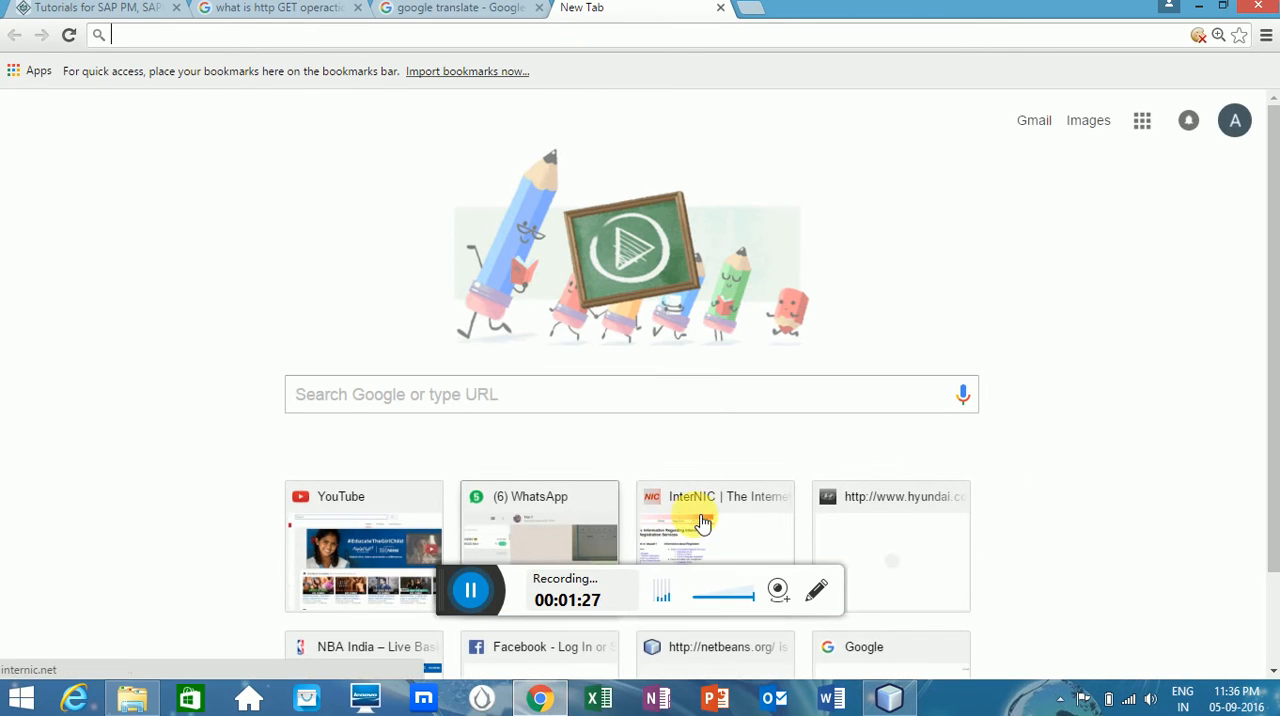
Open the InterNIC home page at internic.net from the New Tab page
left_click(714, 520)
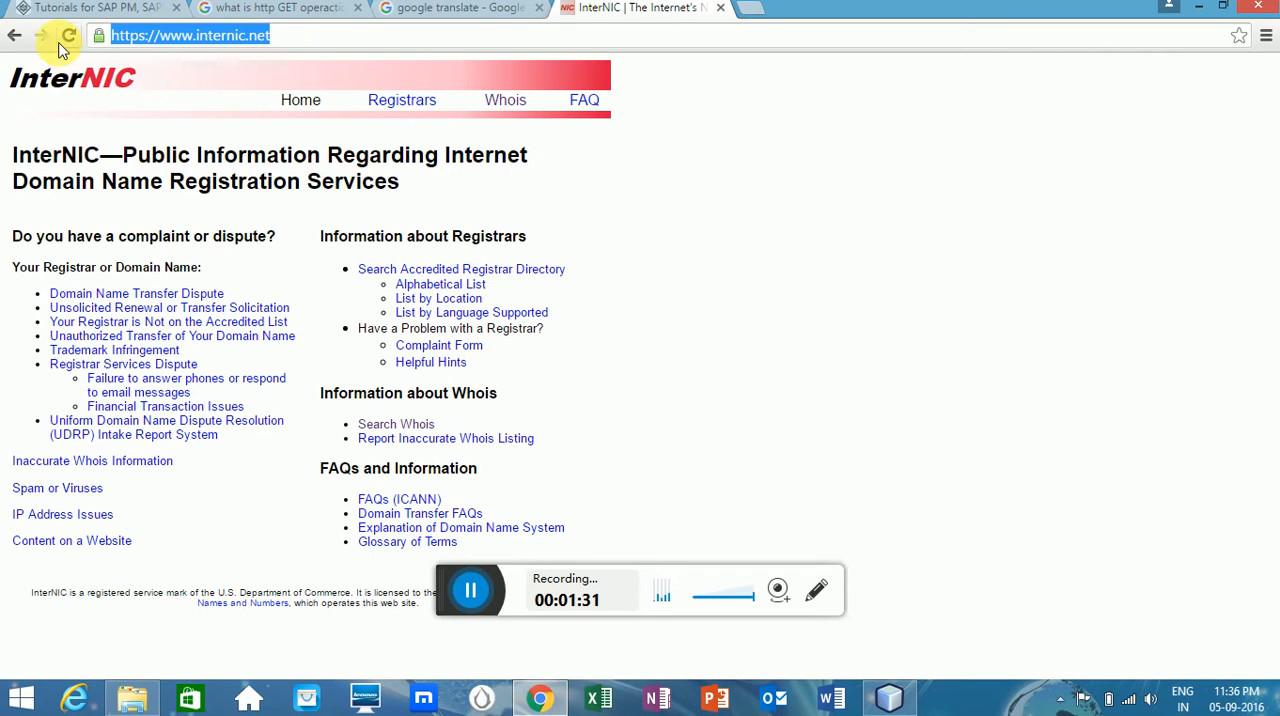
mouse_move(690, 548)
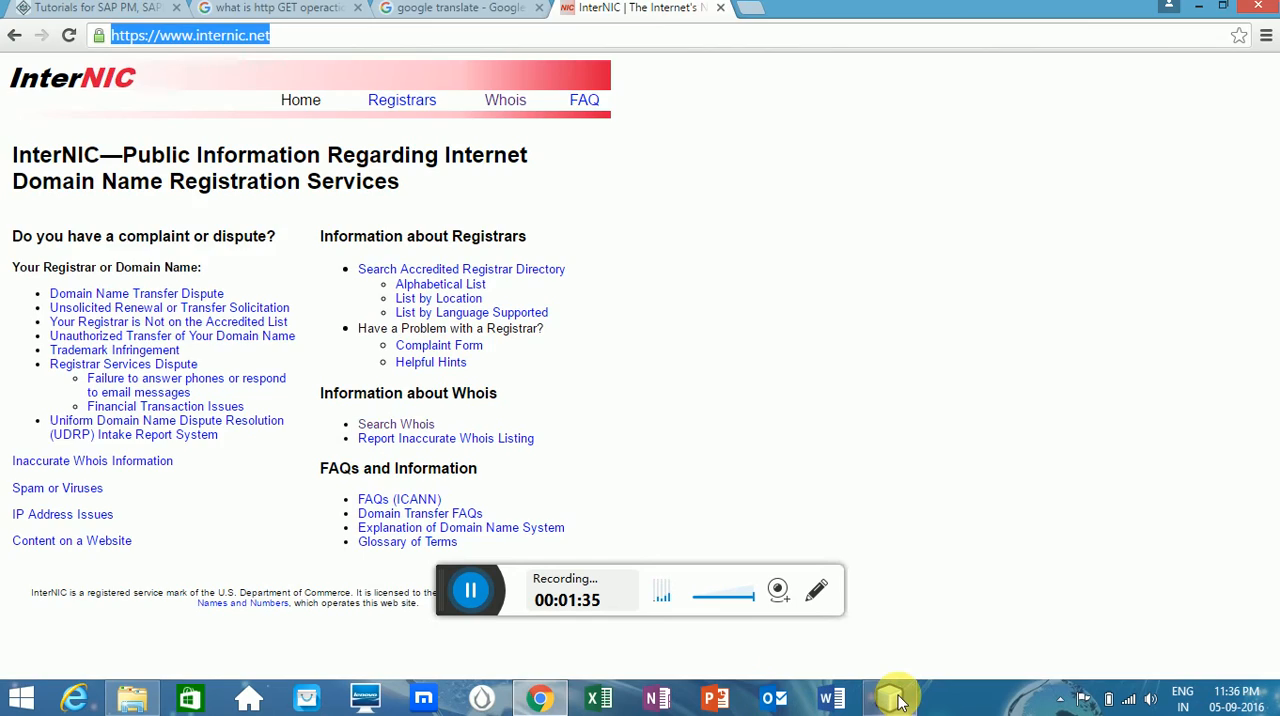
left_click(888, 696)
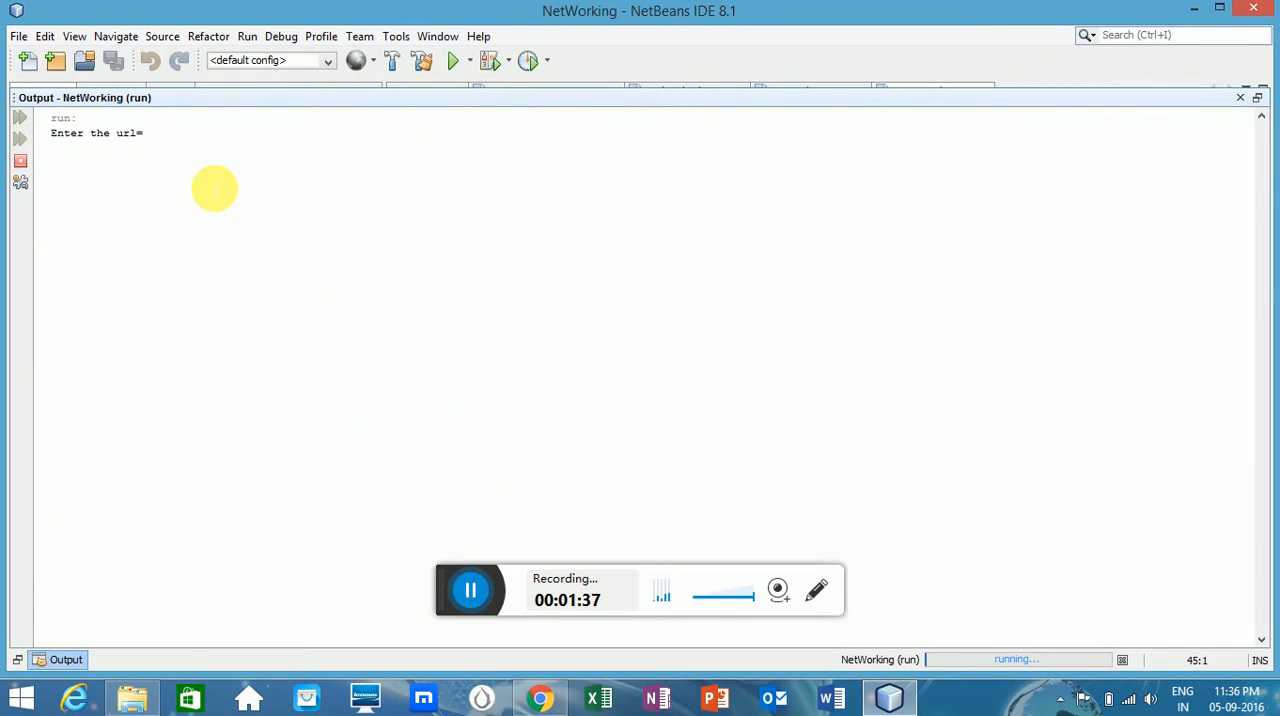
type("https://www.internic.net/")
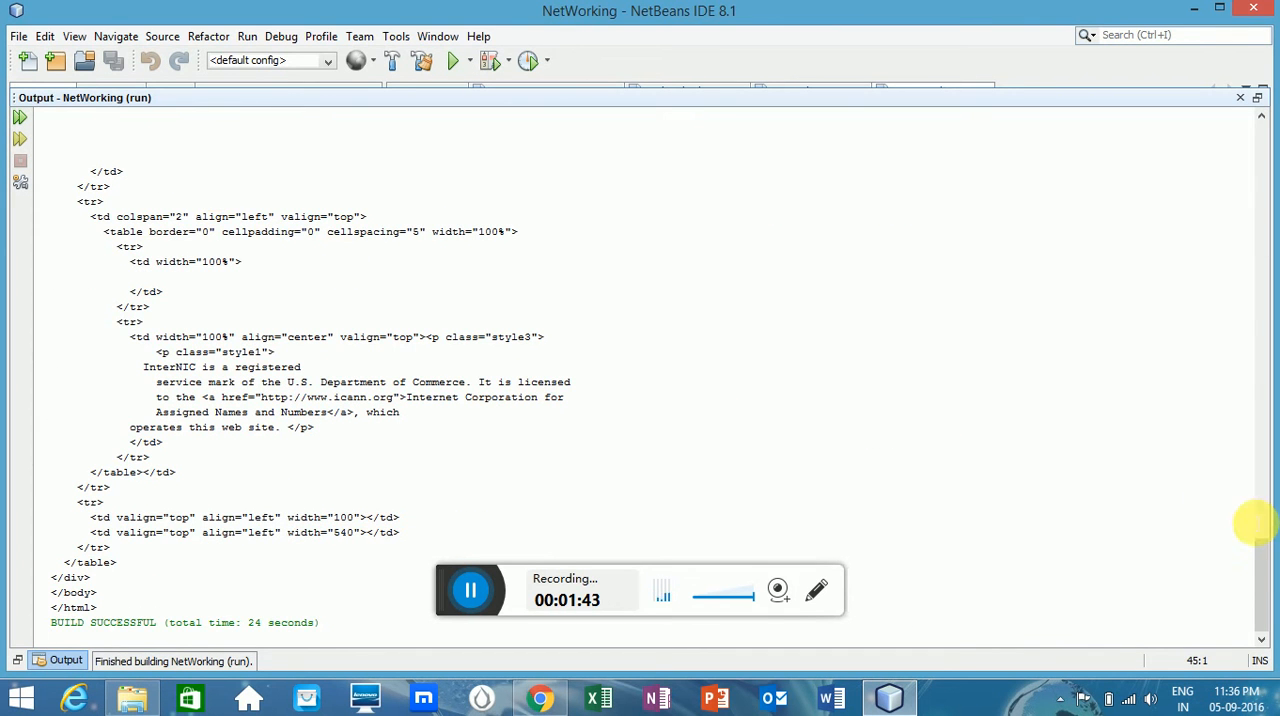
scroll("up", 3)
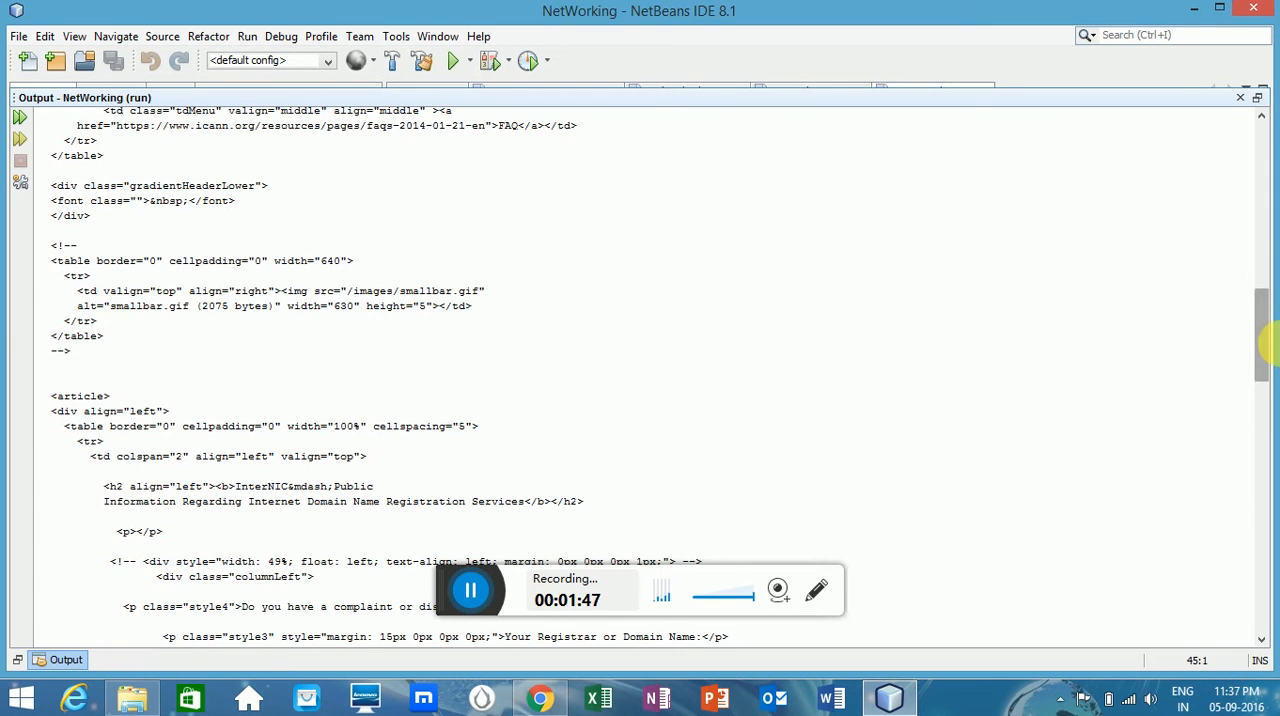
scroll("up", 3)
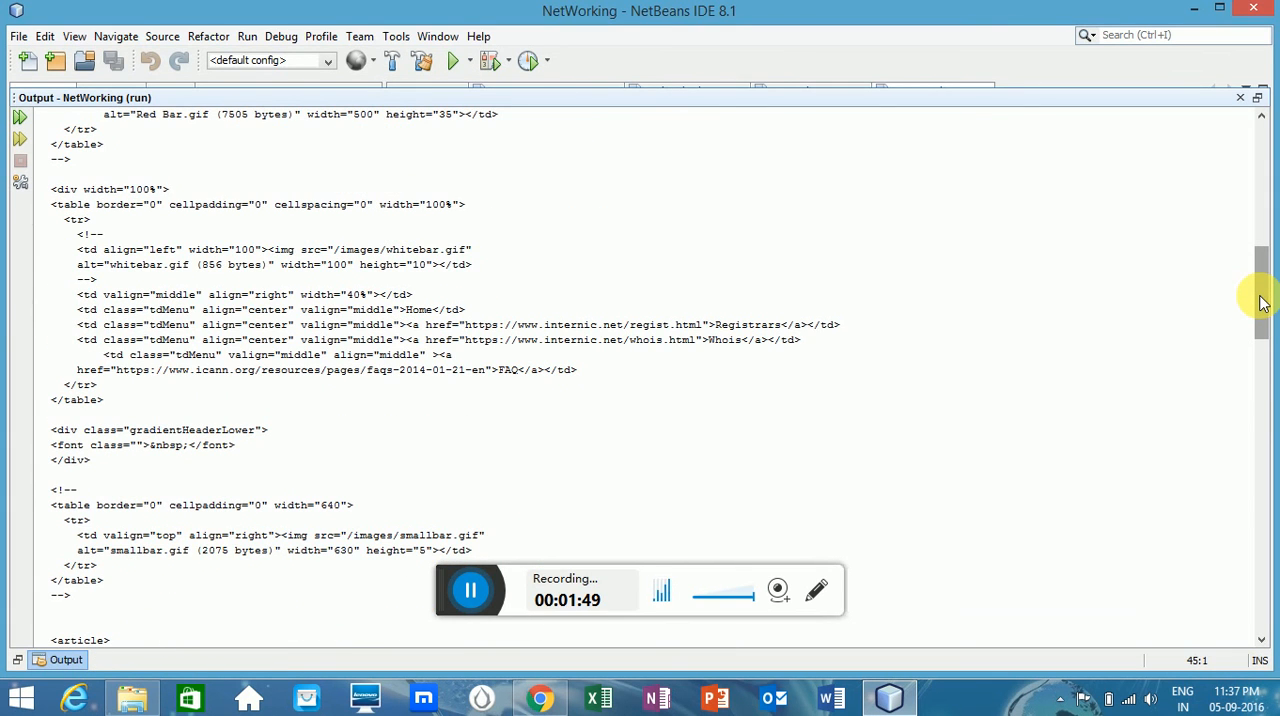